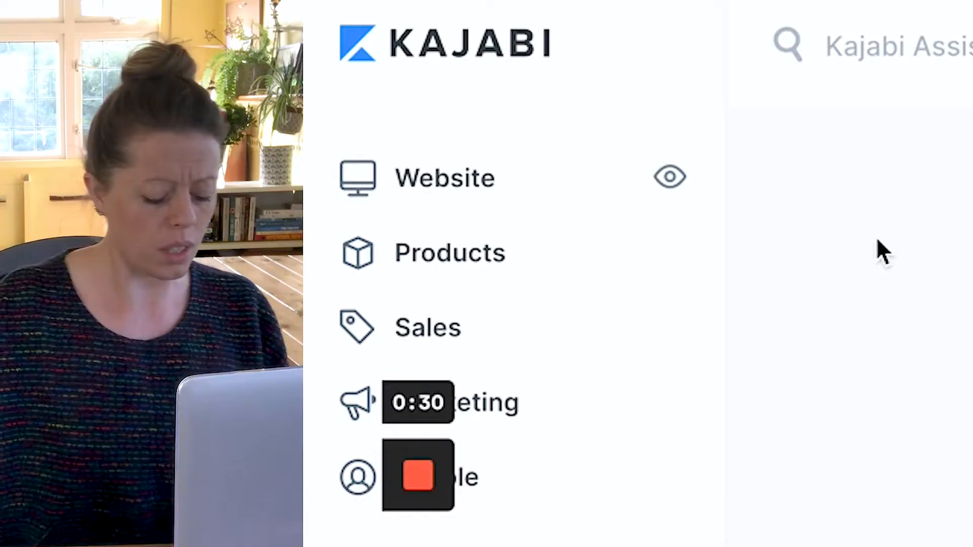
mouse_move(459, 186)
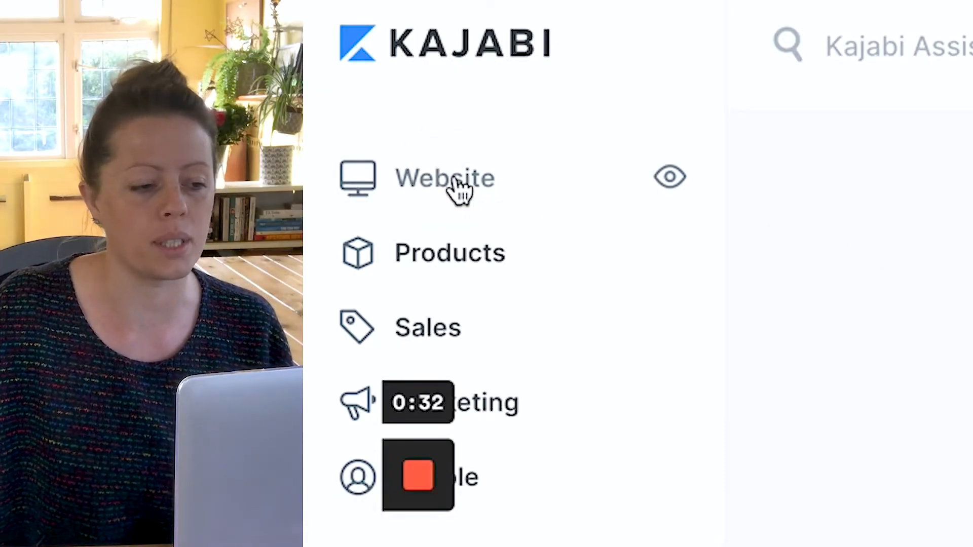
Step: Open the Website area to reach the Standalone Pages list
left_click(444, 178)
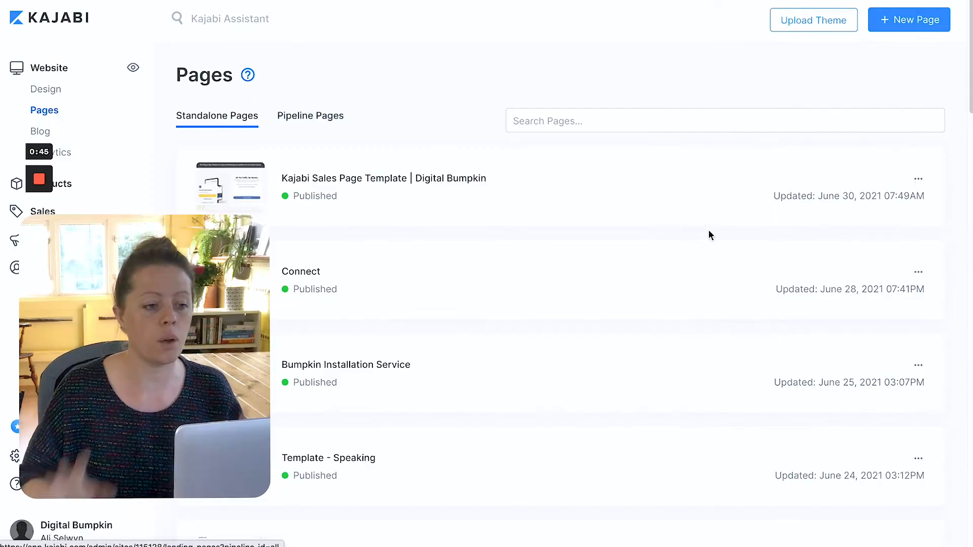
mouse_move(908, 20)
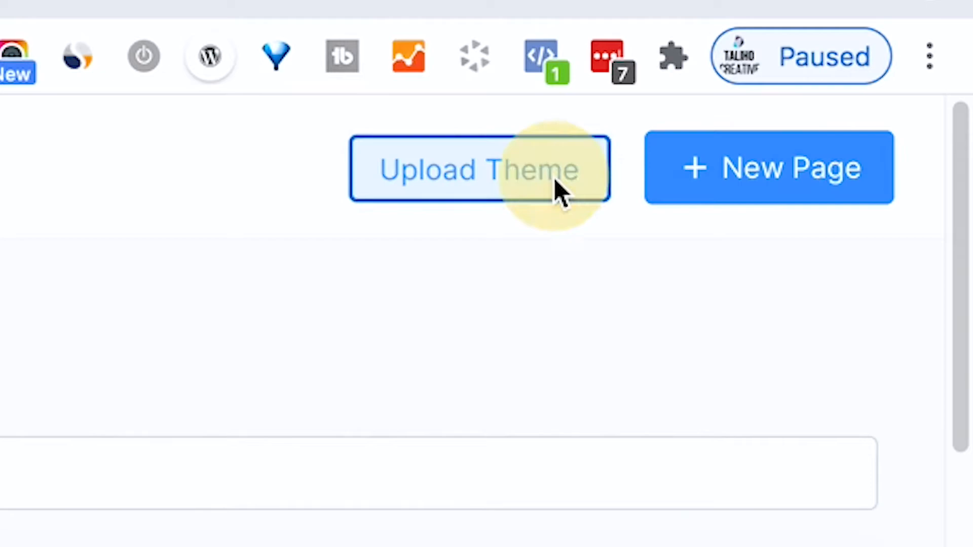
Step: Upload the encore-page-2-x-1625035748.zip template from Downloads via Upload Theme
left_click(479, 169)
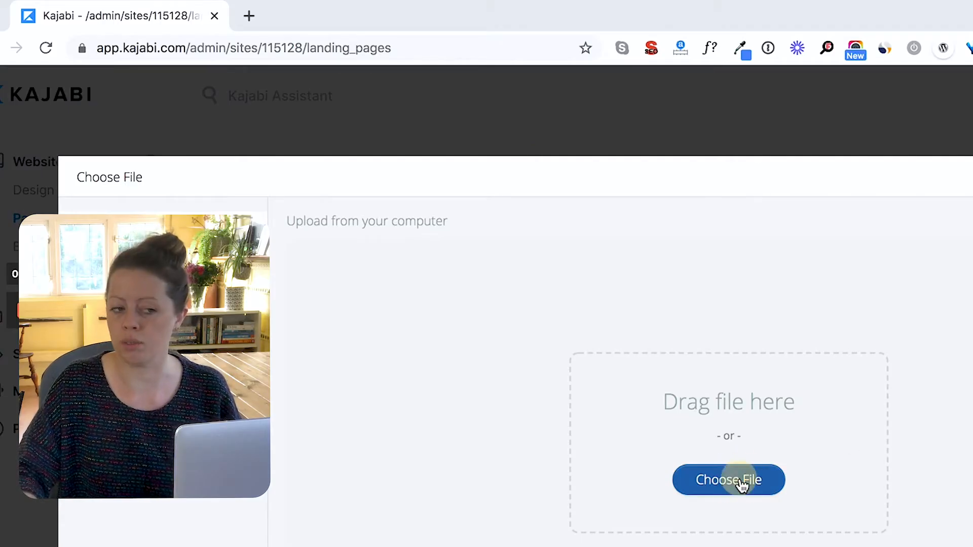
left_click(728, 480)
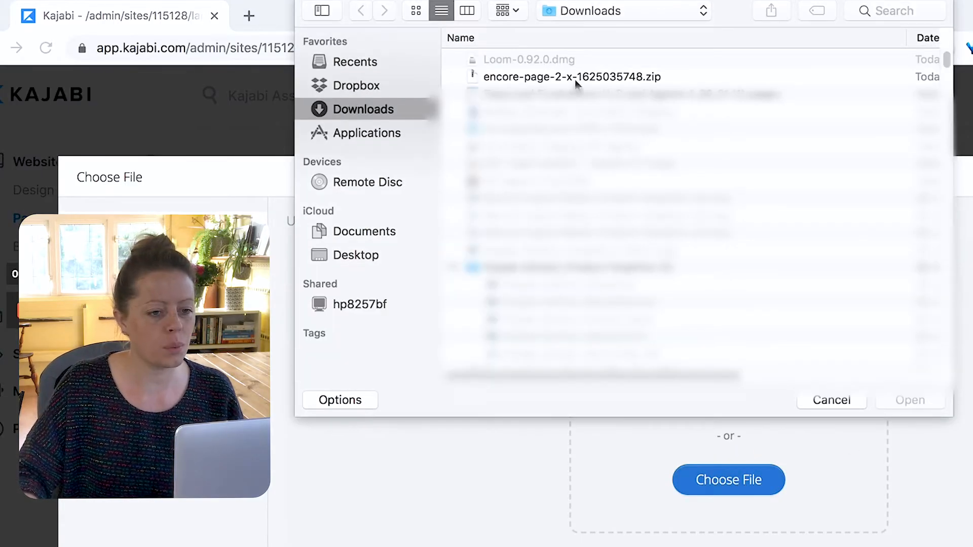
left_click(572, 77)
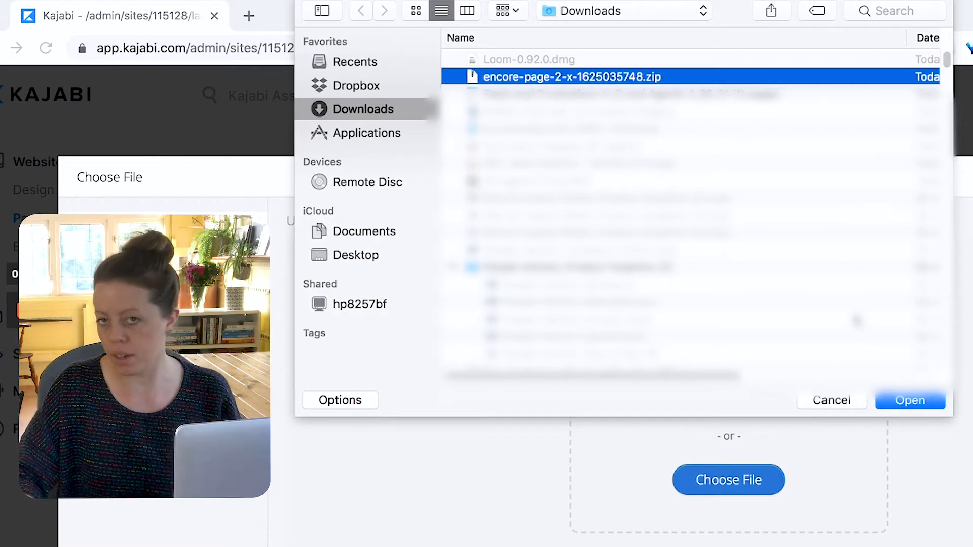
left_click(910, 400)
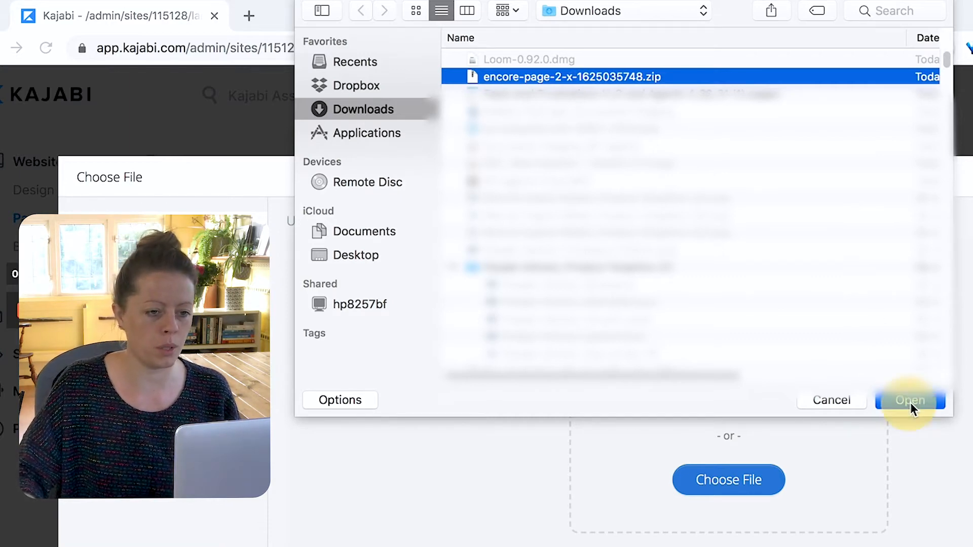
left_click(908, 401)
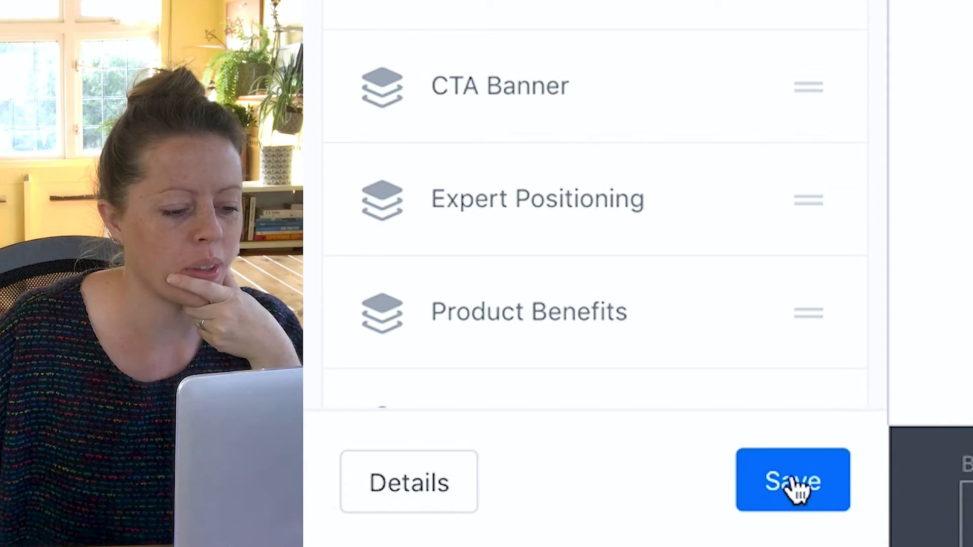
Step: Save the imported page layout in the page builder
left_click(793, 481)
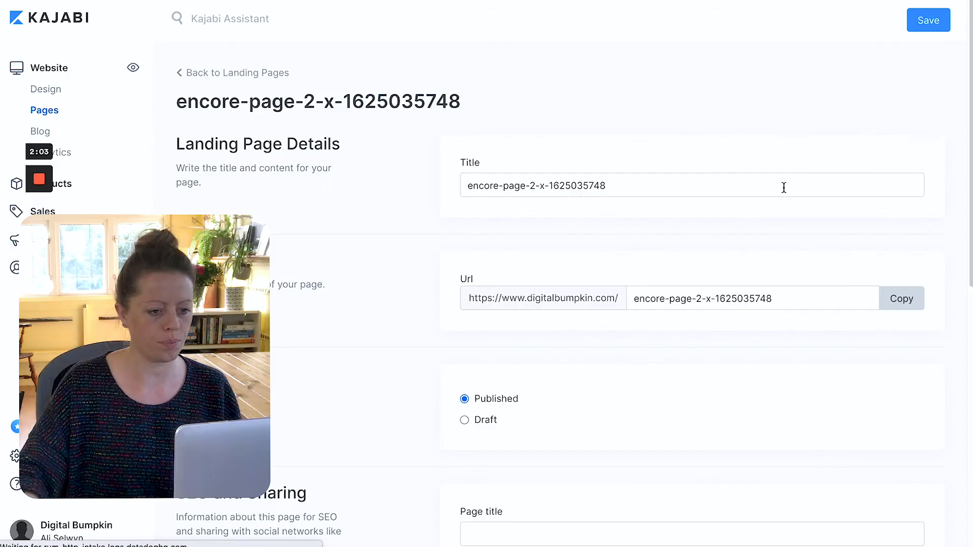
Step: Retitle the page 'Sales Page | Digital Bumpkin' with URL slug 'sales-page' and save
type("s")
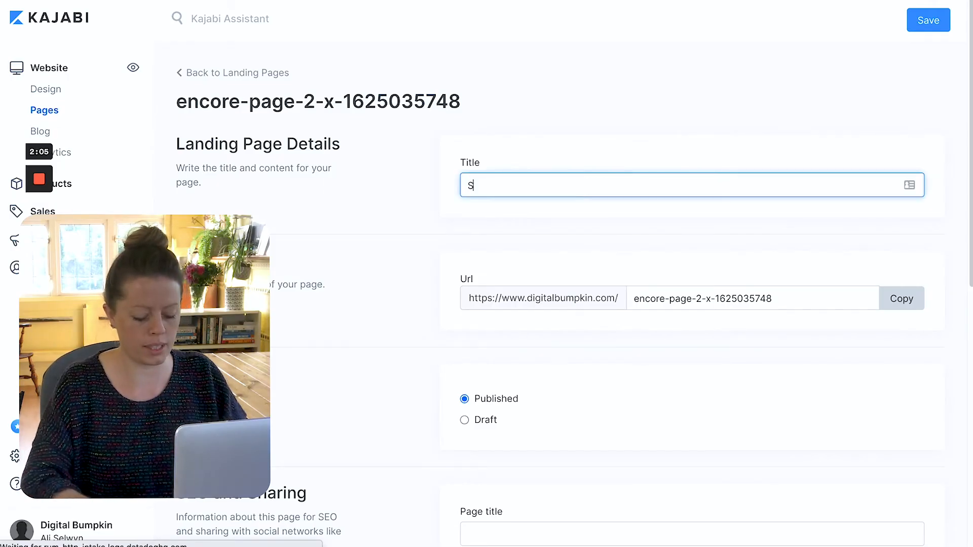
type("Sales Page | Digital Bumpkin")
left_click(752, 299)
type("sales-page")
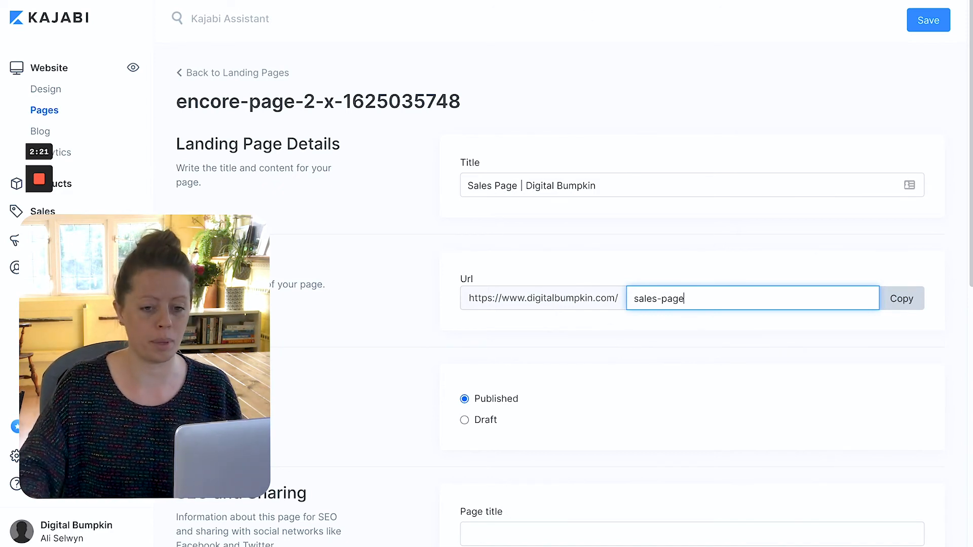
left_click(929, 19)
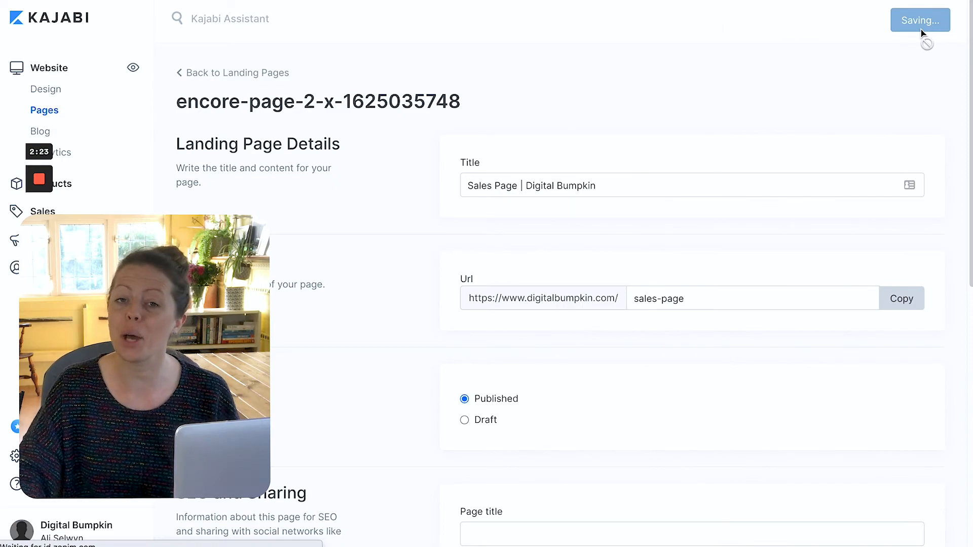